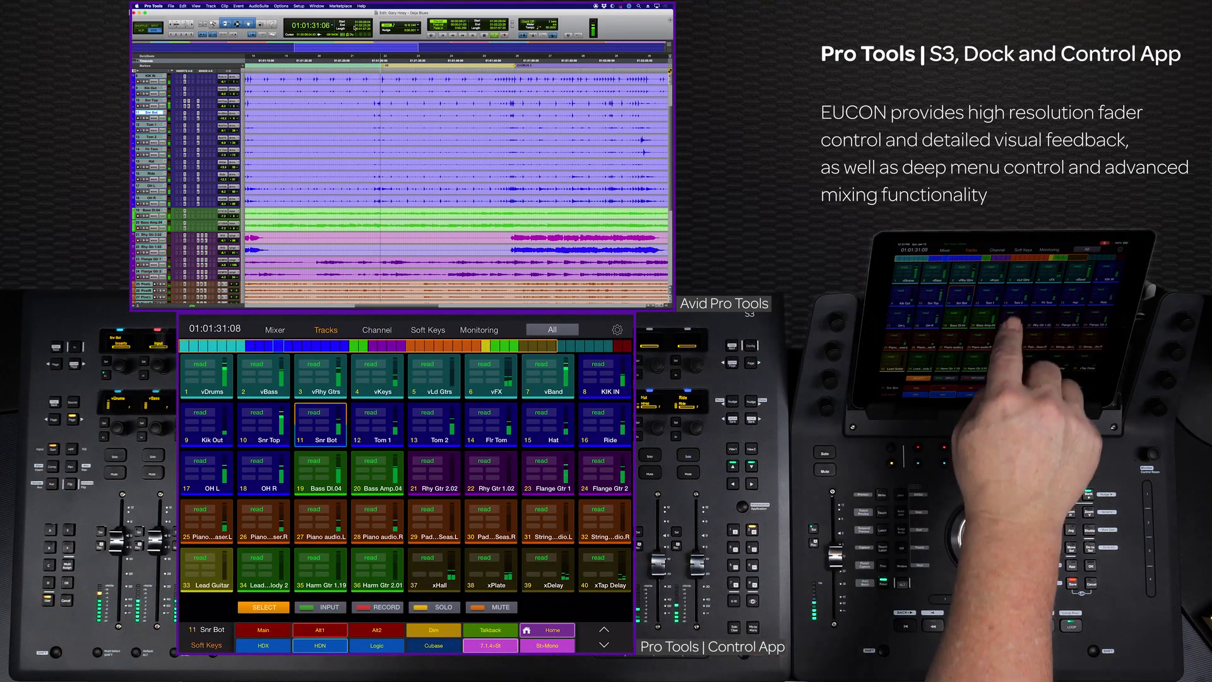
- Show Page 1 of the soft key commands in place of the session track grid
click(428, 330)
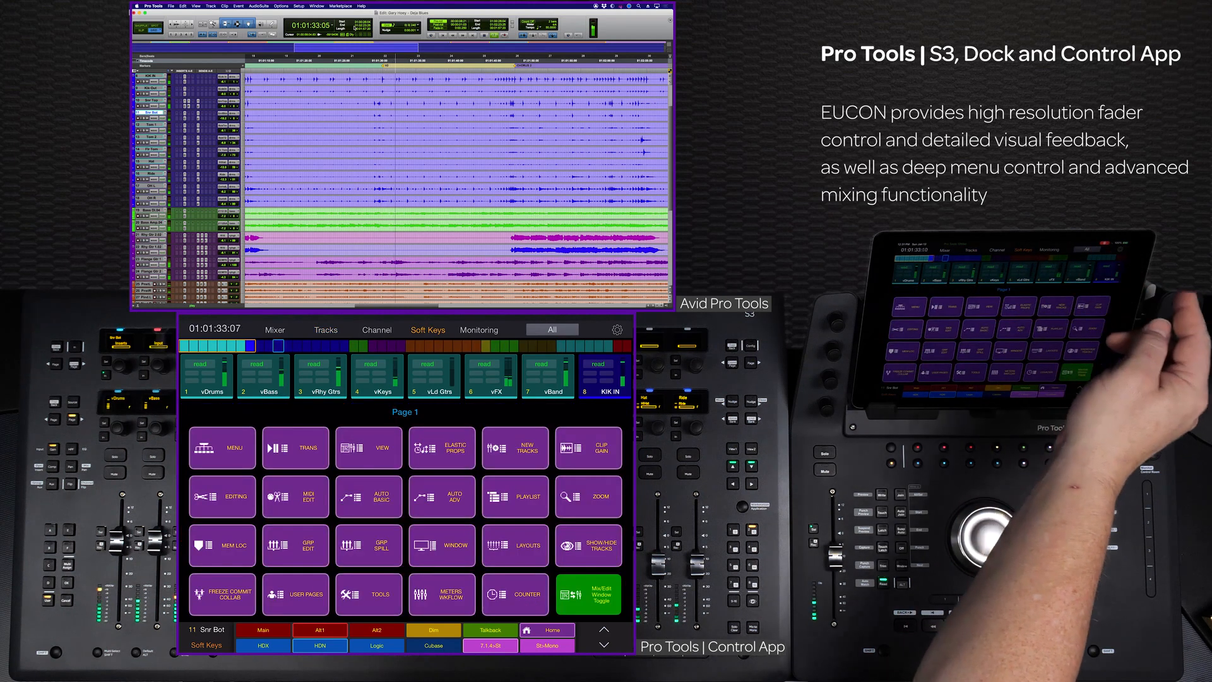
click(326, 329)
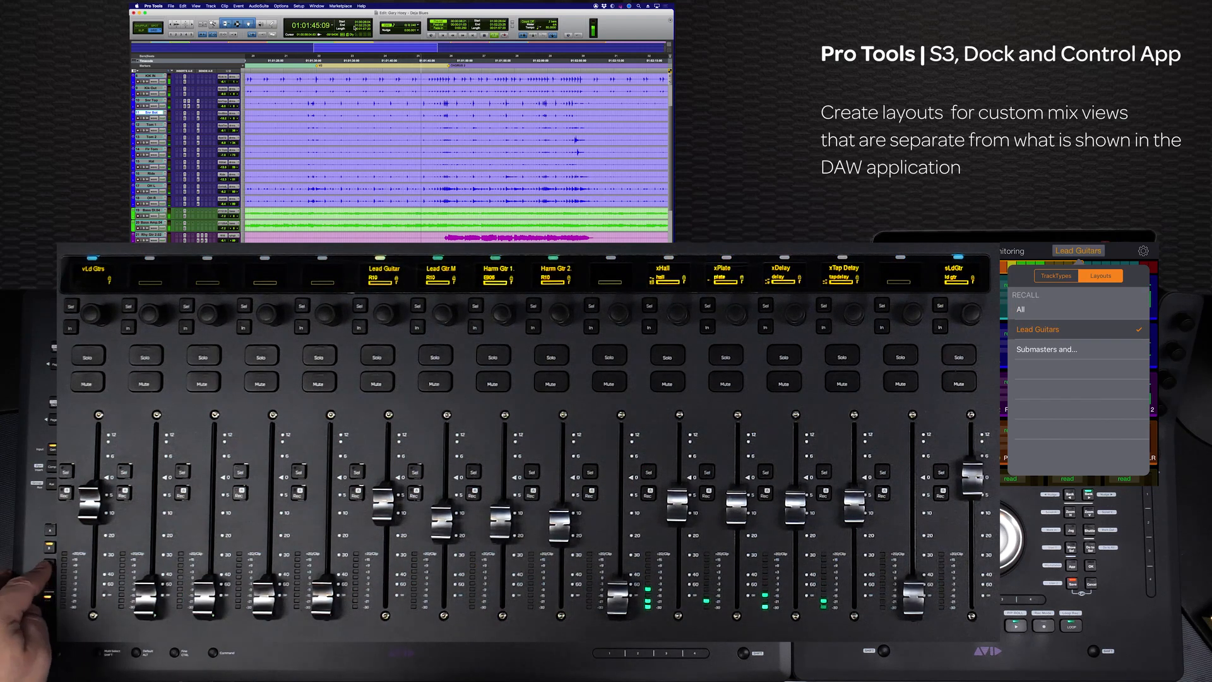
- Recall the Lead Guitars layout from the Layouts picker under Recall
click(1046, 348)
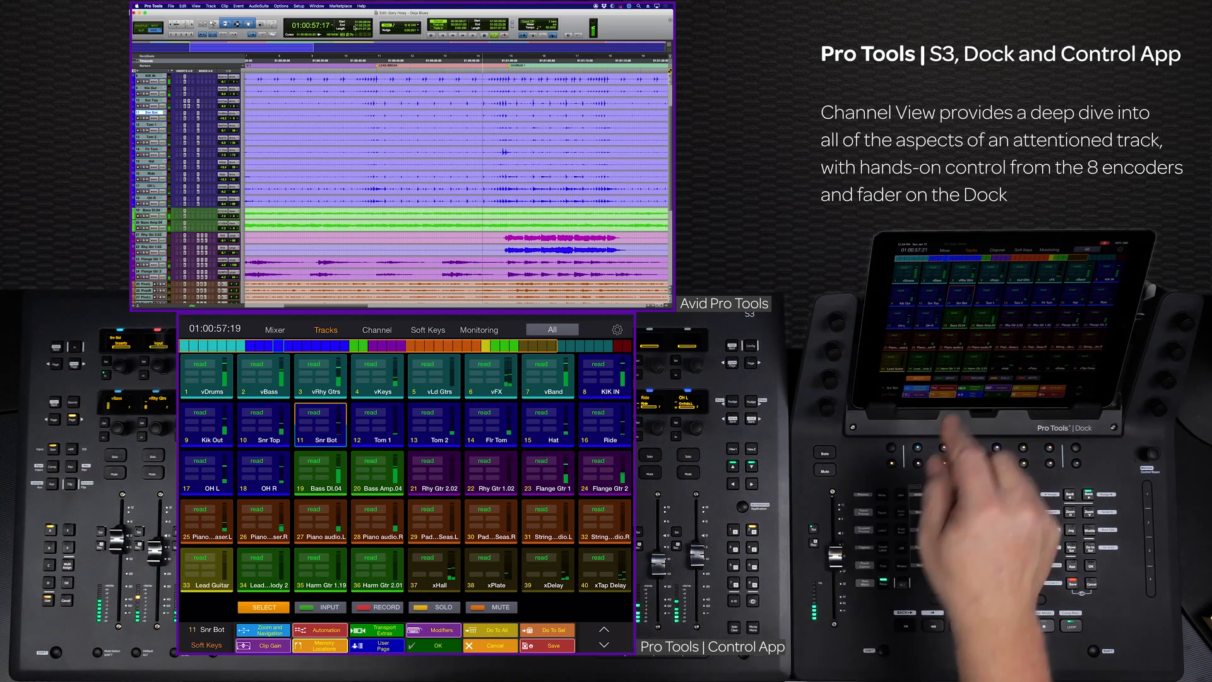
click(376, 329)
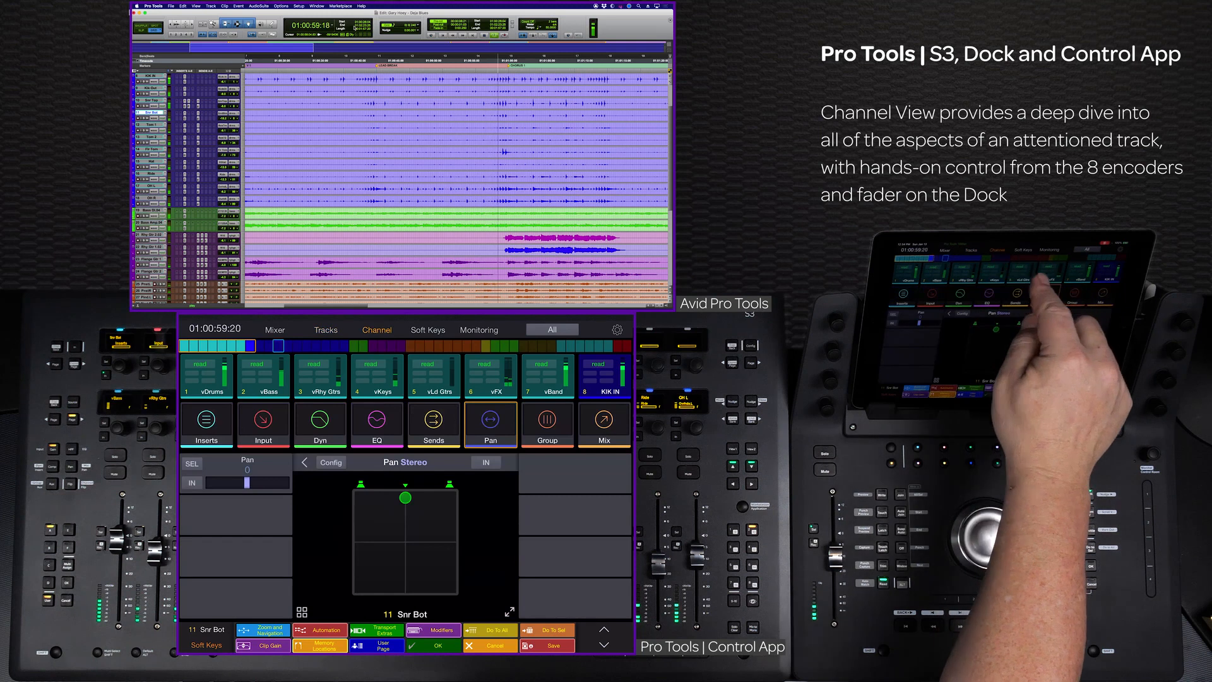
click(320, 425)
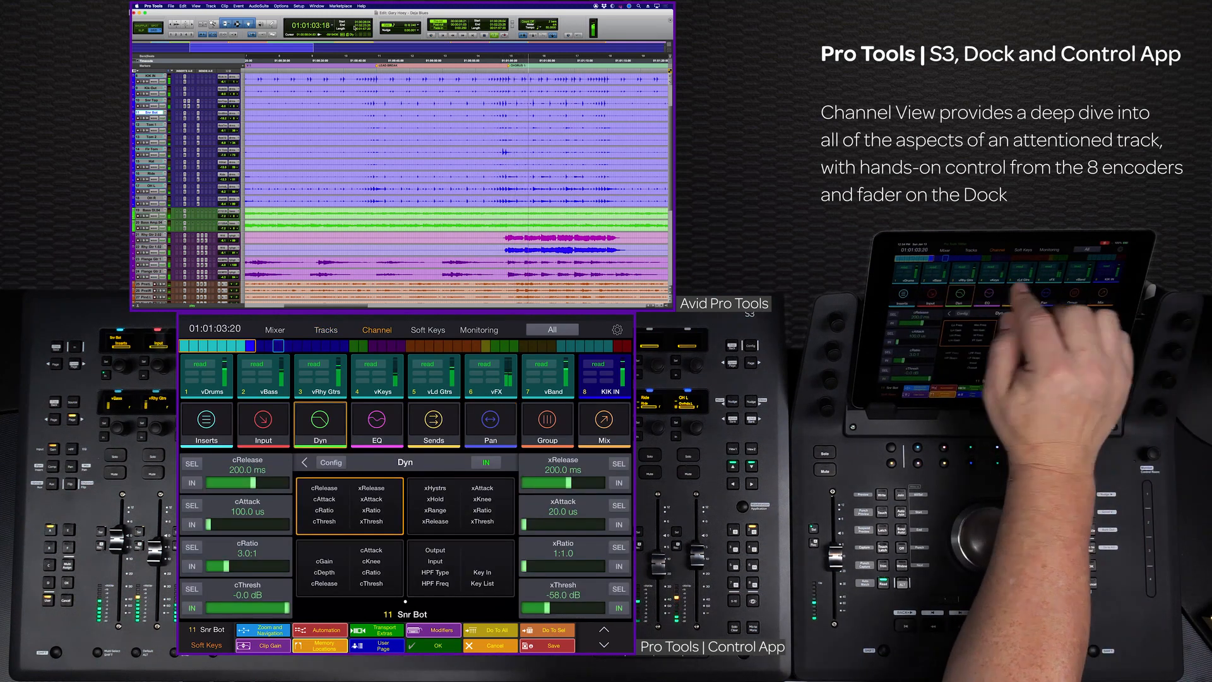
click(376, 425)
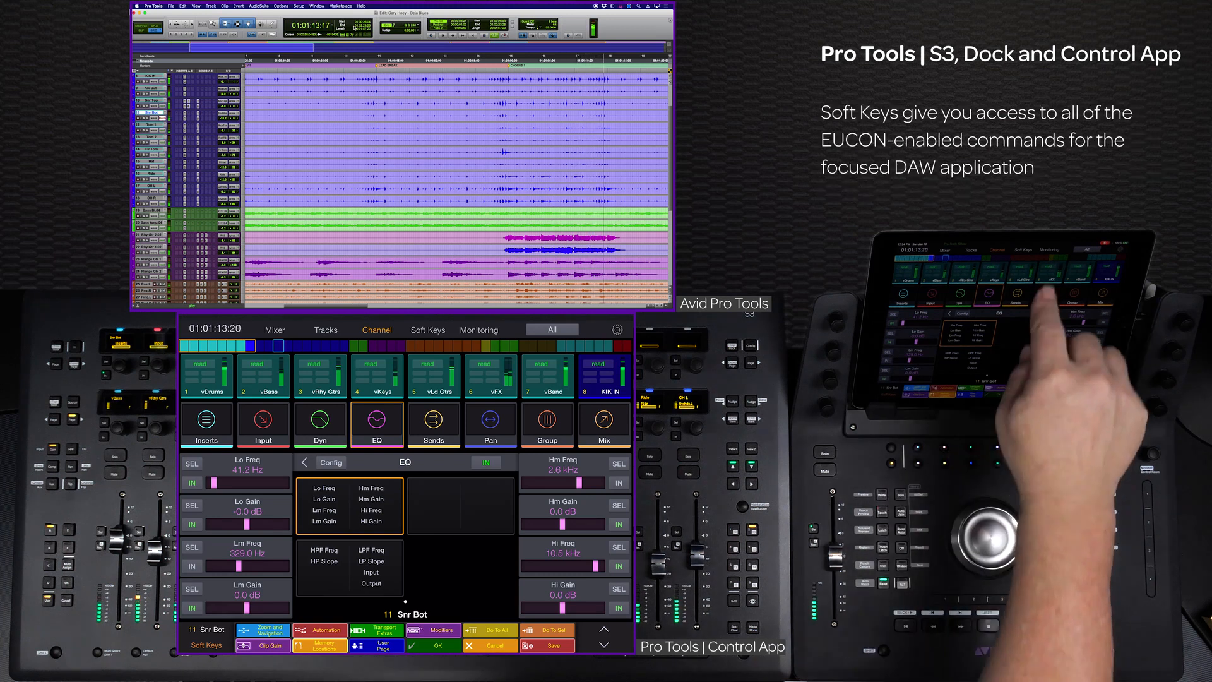
click(428, 329)
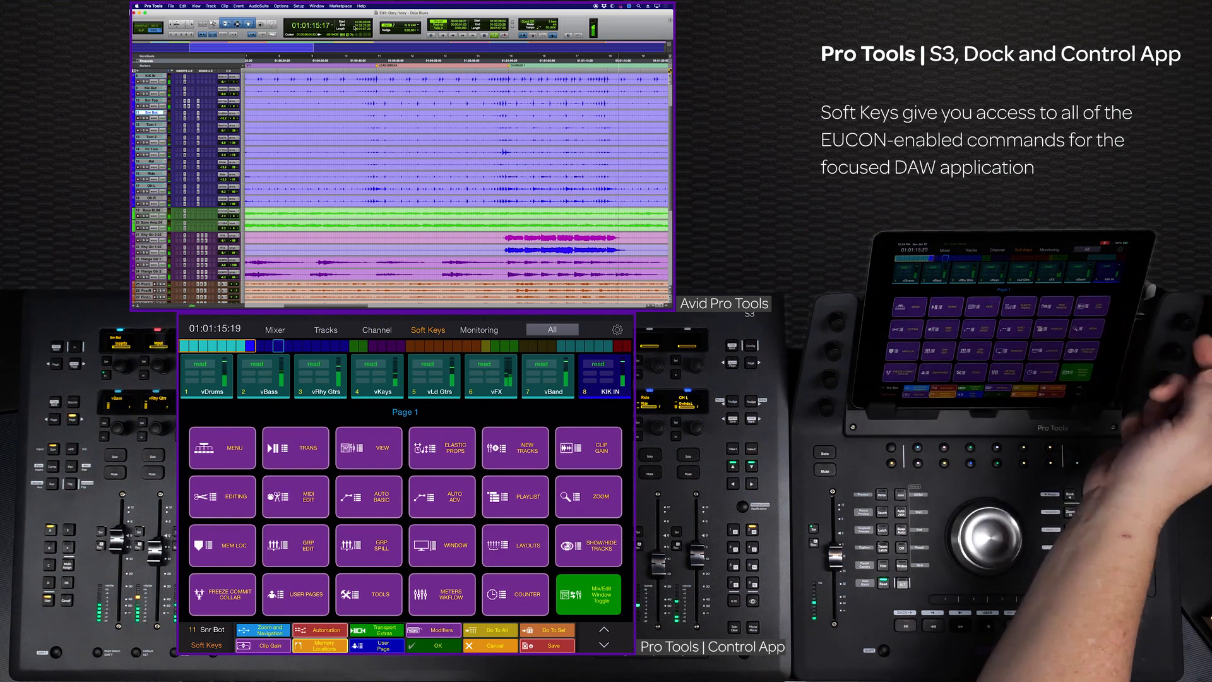